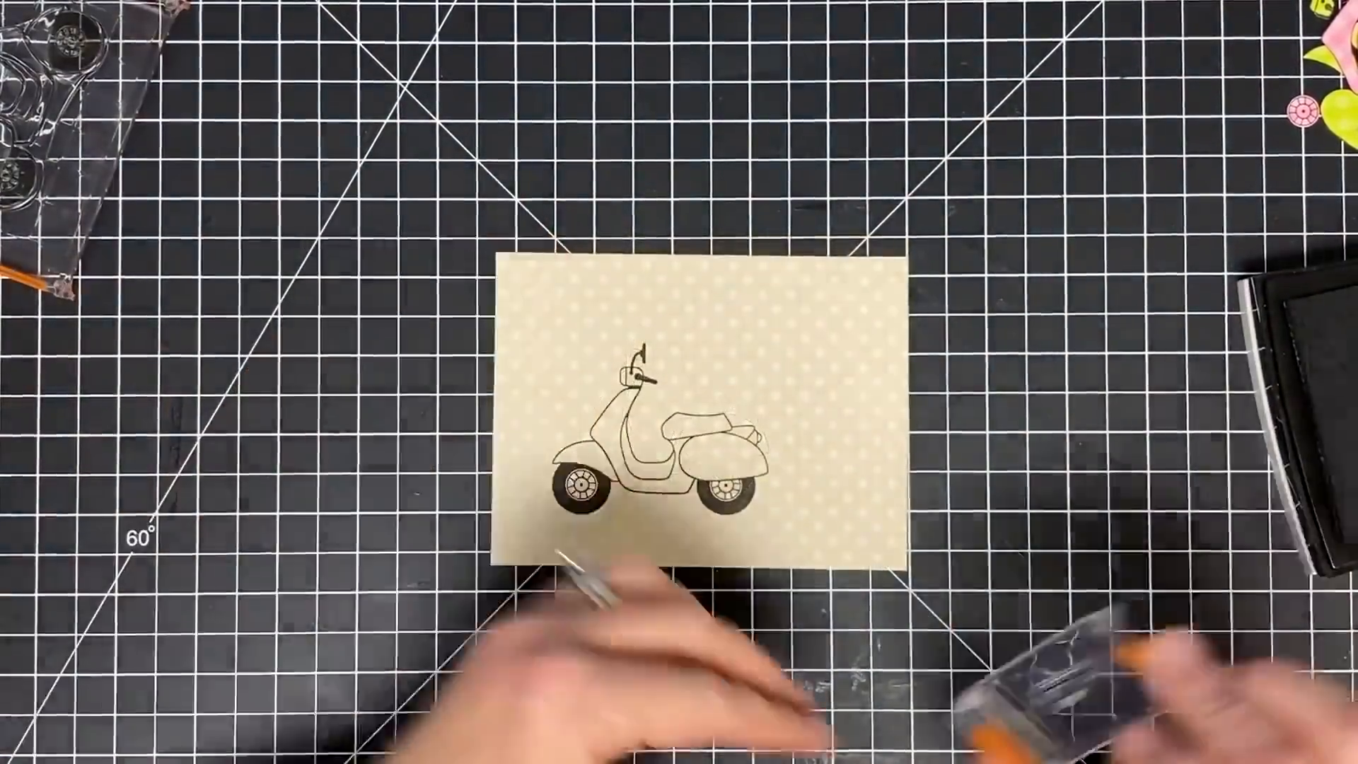
{"action": "mouse_move", "coordinate": [679, 433]}
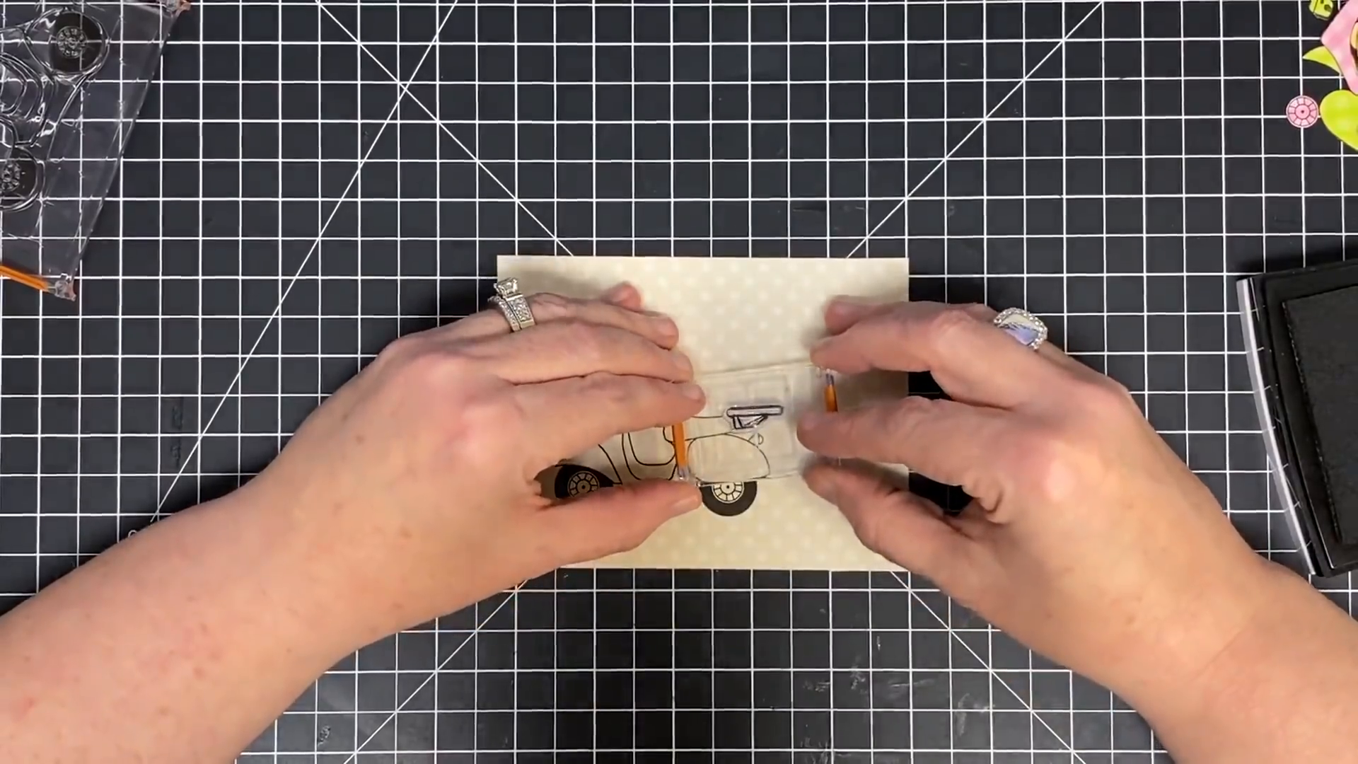